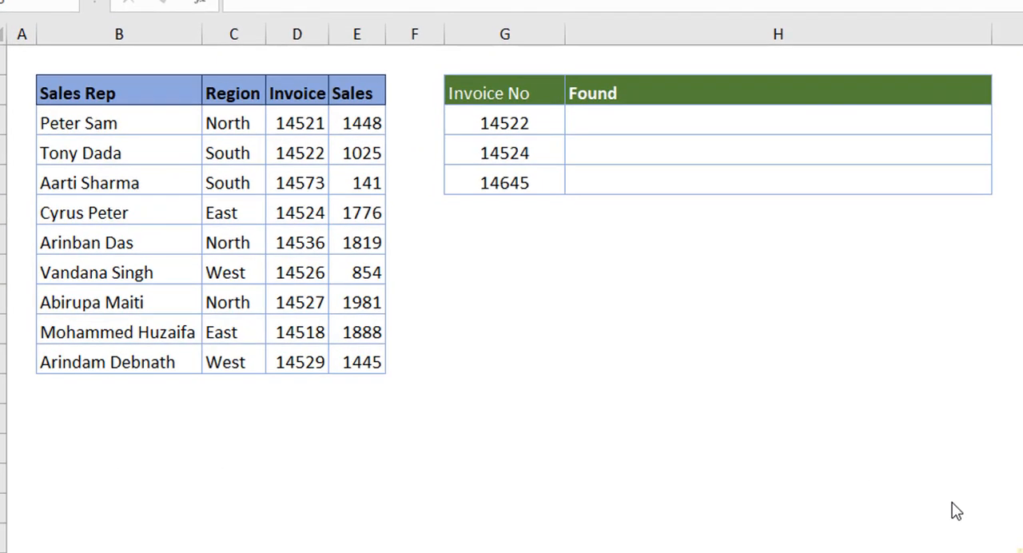
mouse_move(384, 329)
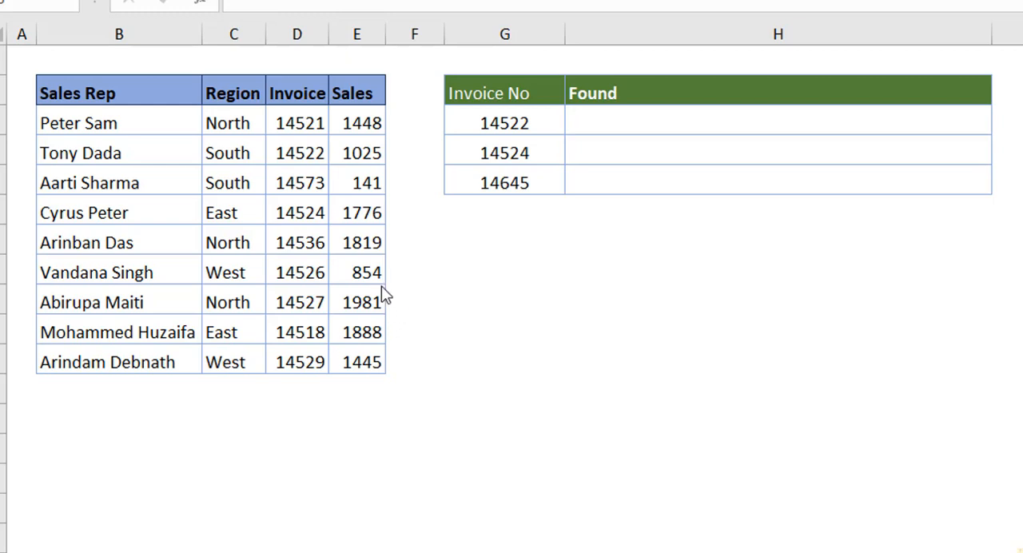
mouse_move(667, 126)
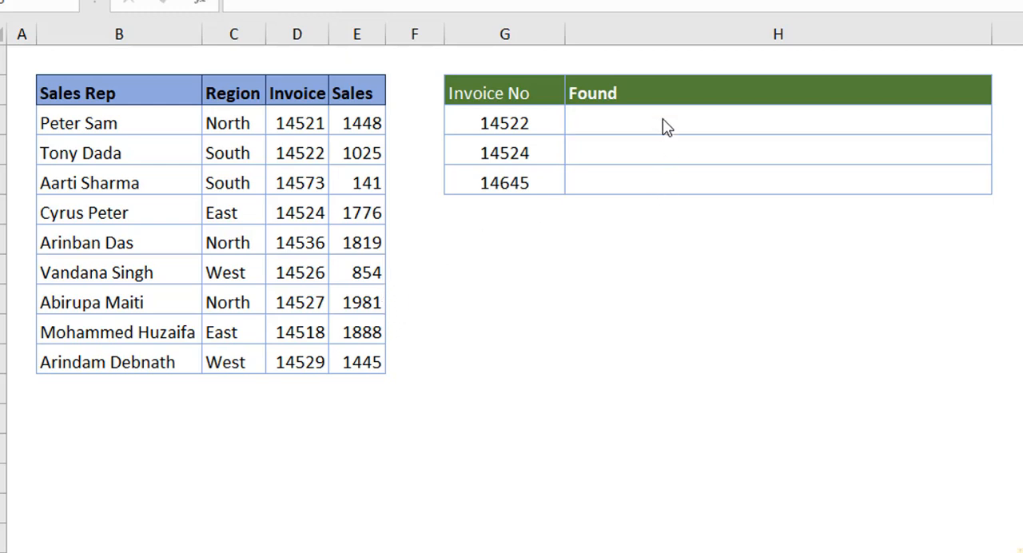
Start an =IF( formula in cell H3 beside invoice 14522.
left_click(775, 123)
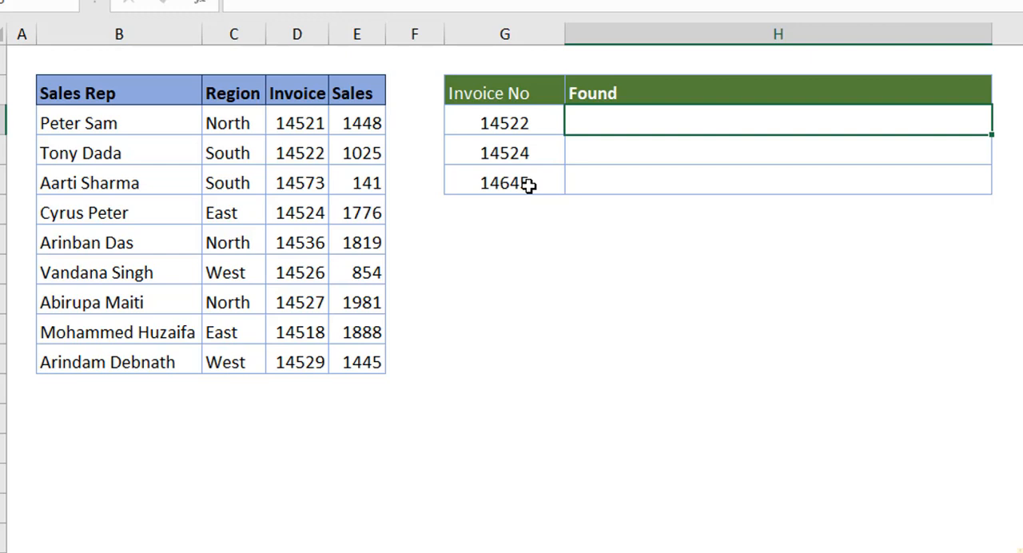
left_click(503, 123)
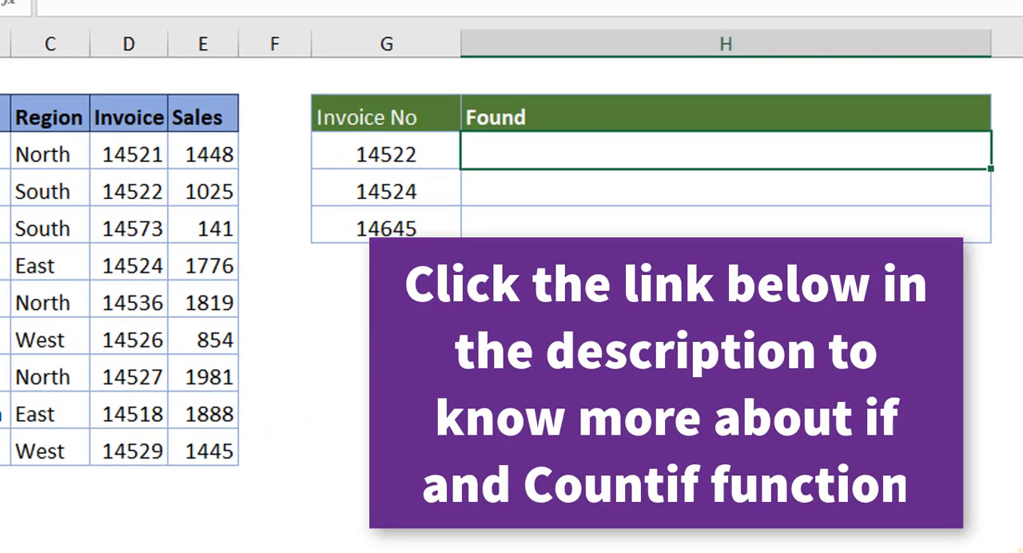
type("=IF(")
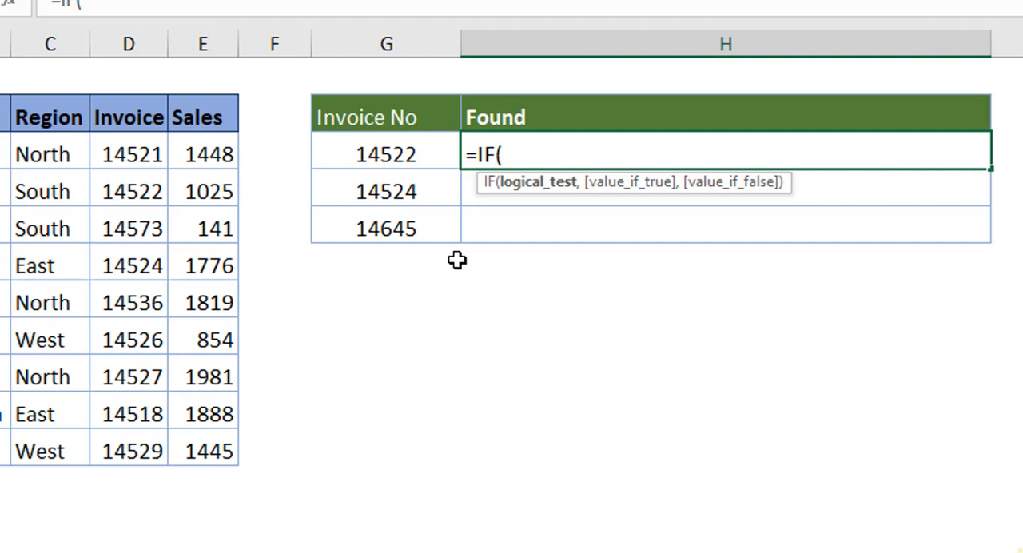
Add COUNTIF( over the invoice range D3:D11, locked as $D$3:$D$11.
type("COUNTIF(")
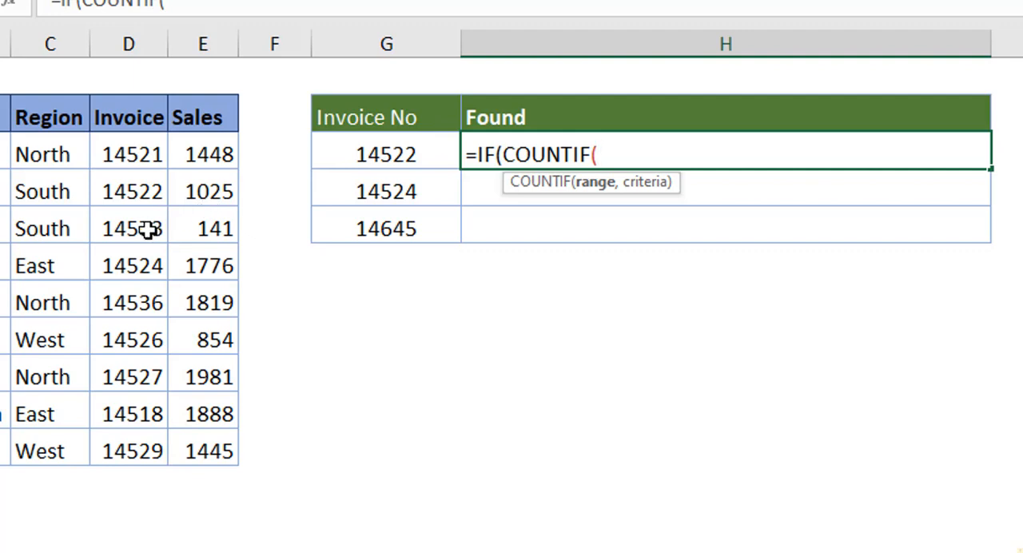
mouse_move(210, 154)
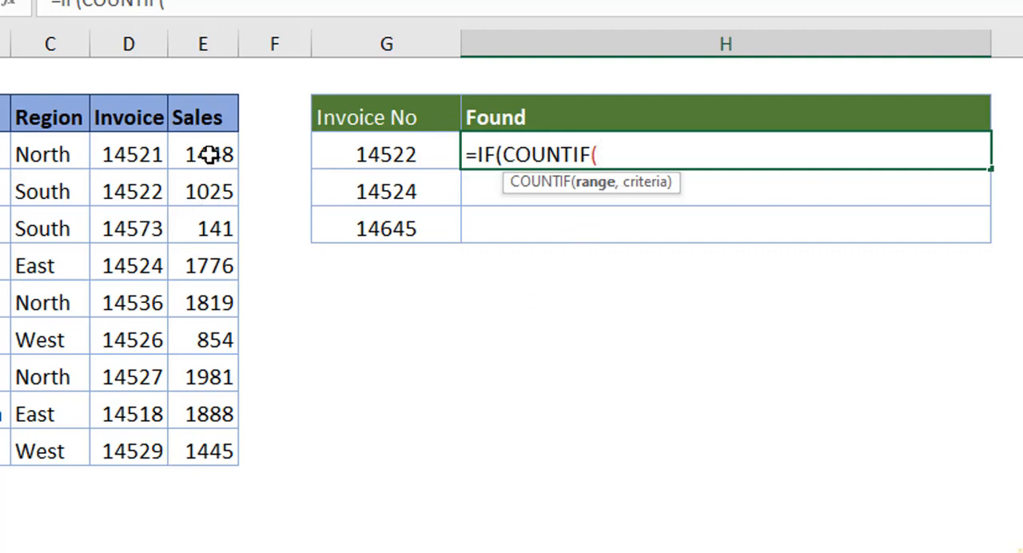
left_click_drag(128, 153, 127, 450)
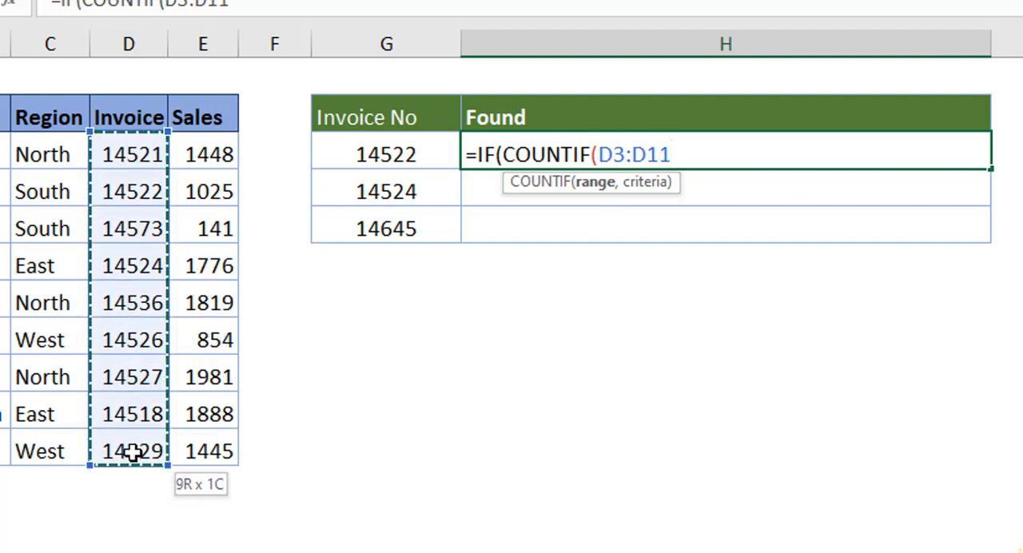
key("f4")
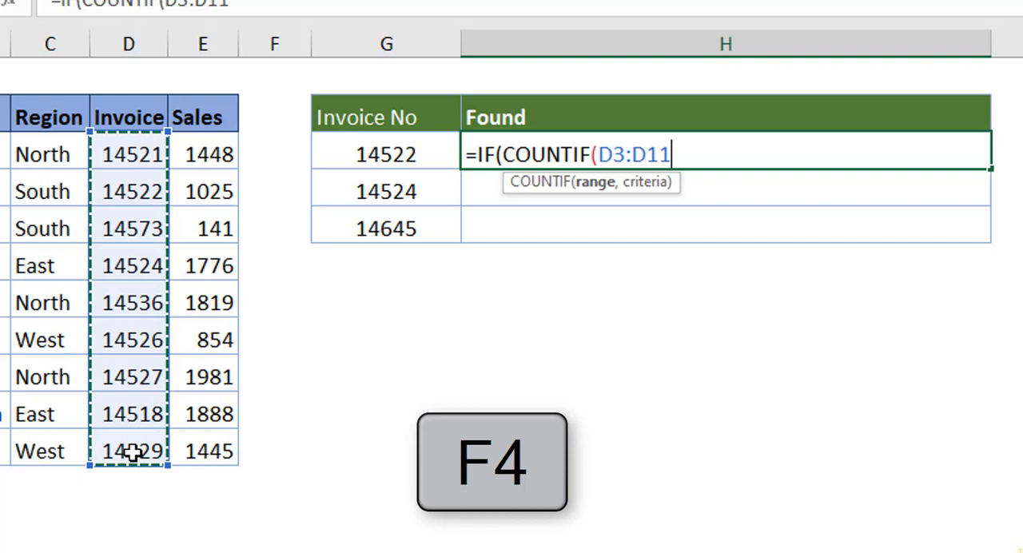
key("f4")
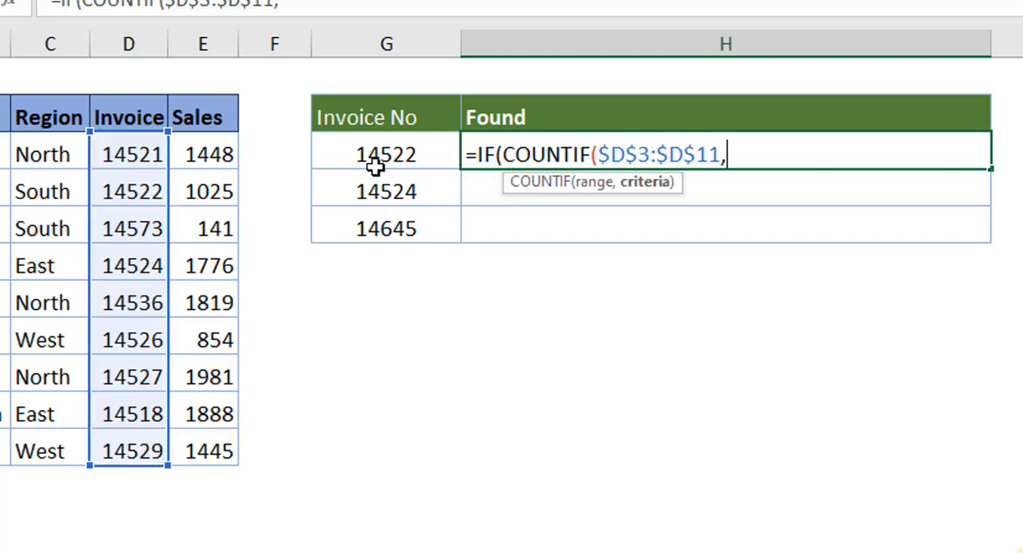
Use invoice G3 as the COUNTIF criteria and close it as the IF test.
left_click(386, 153)
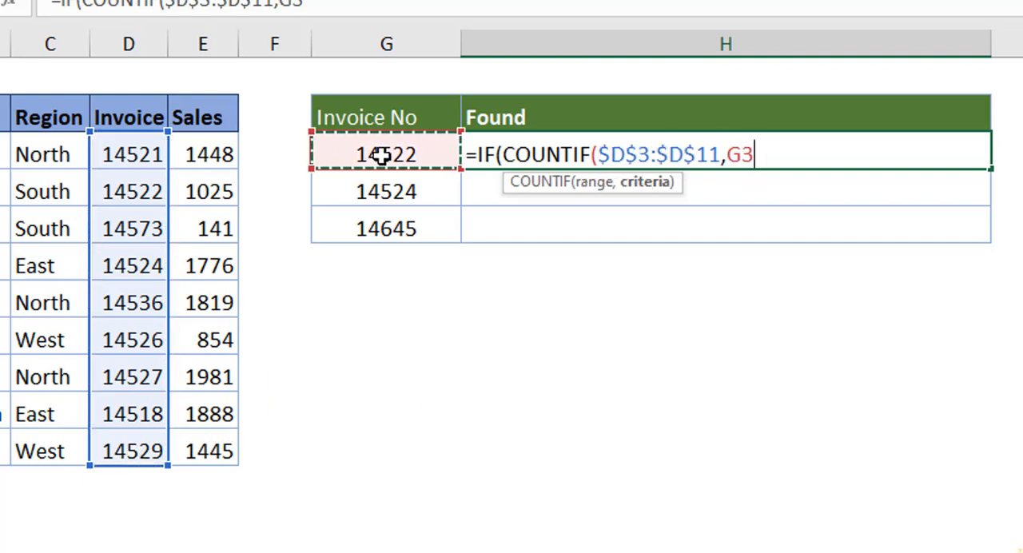
type(")")
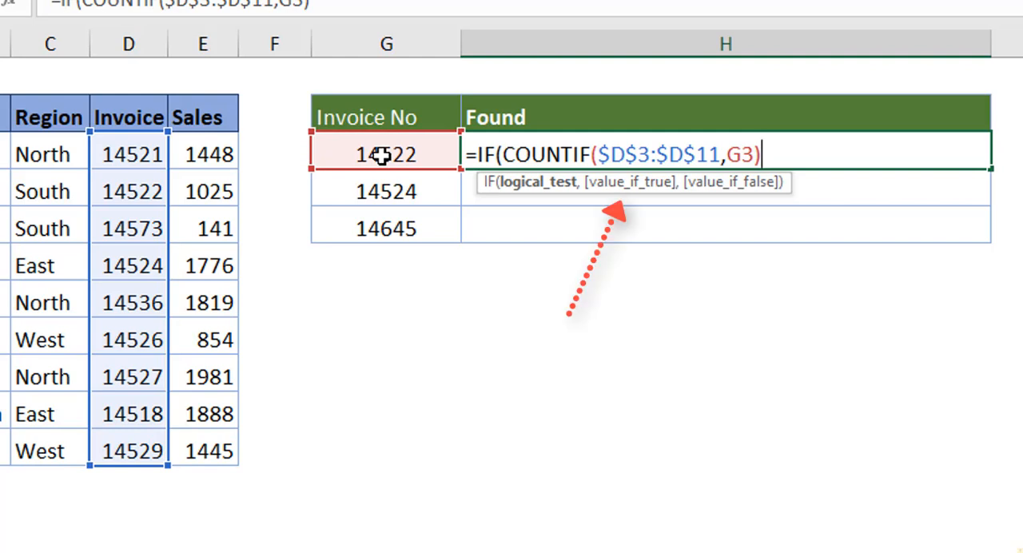
type(",")
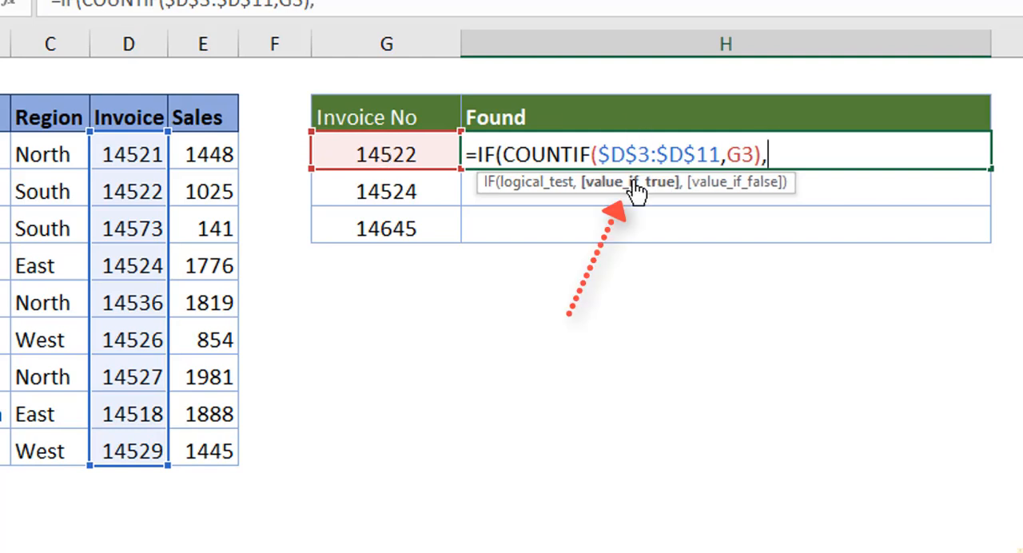
mouse_move(631, 199)
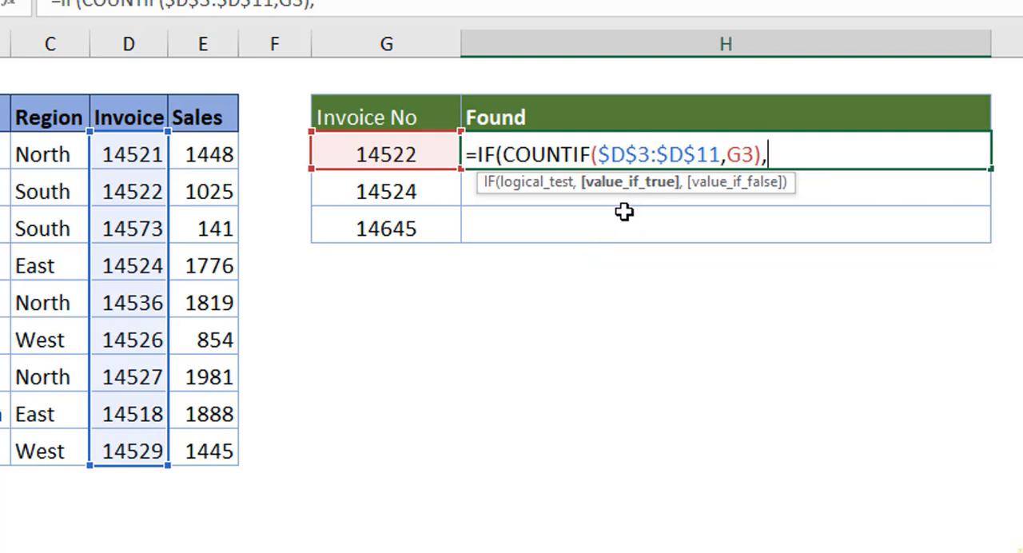
Finish H3's formula with "found","missing") as the IF results.
type("\"")
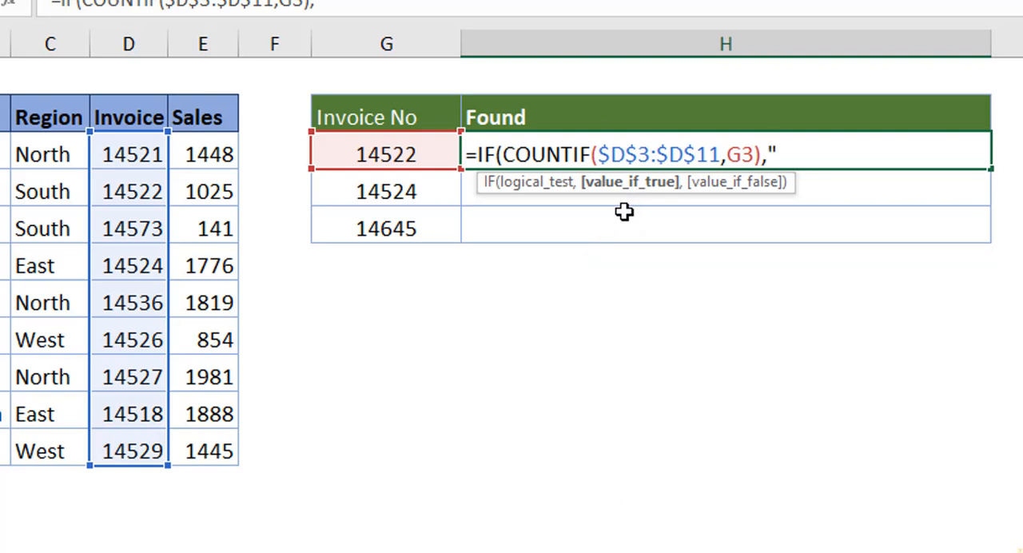
type("found\",")
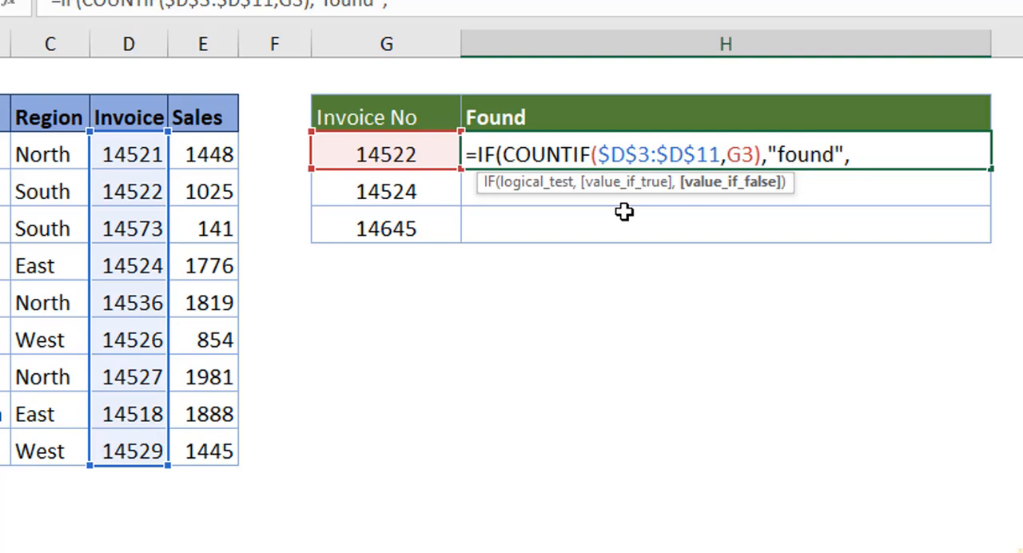
type("\"missing\")")
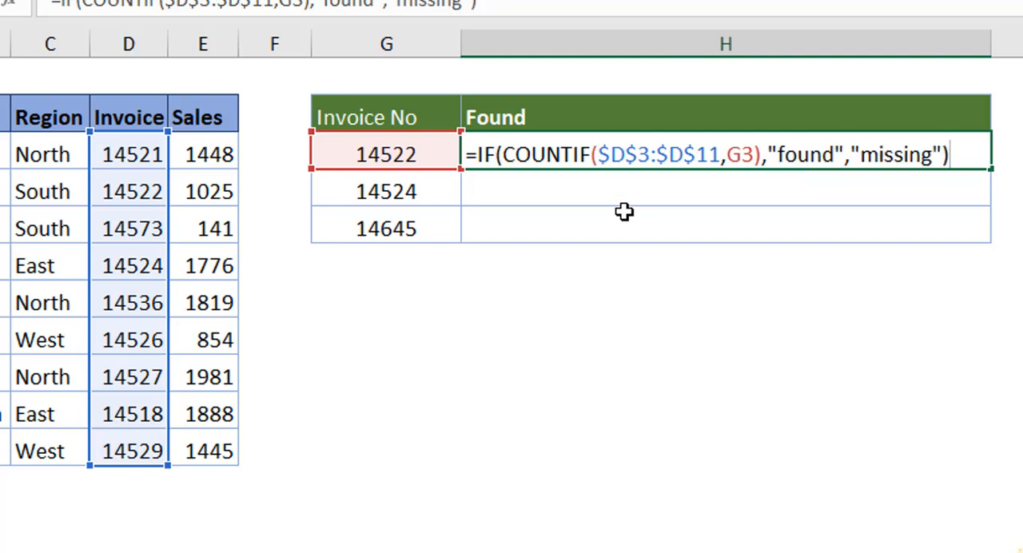